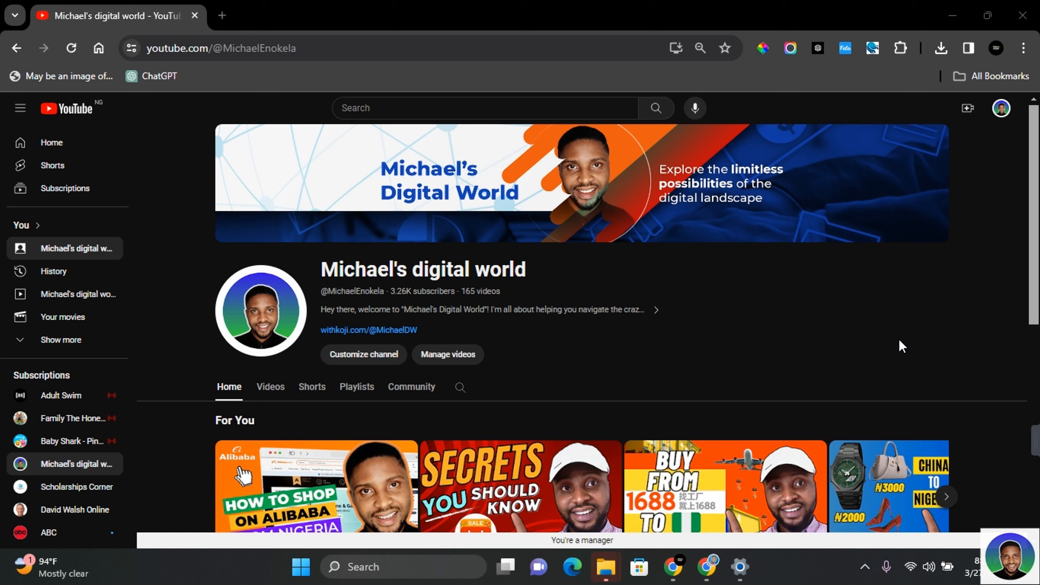
pyautogui.moveTo(883, 335)
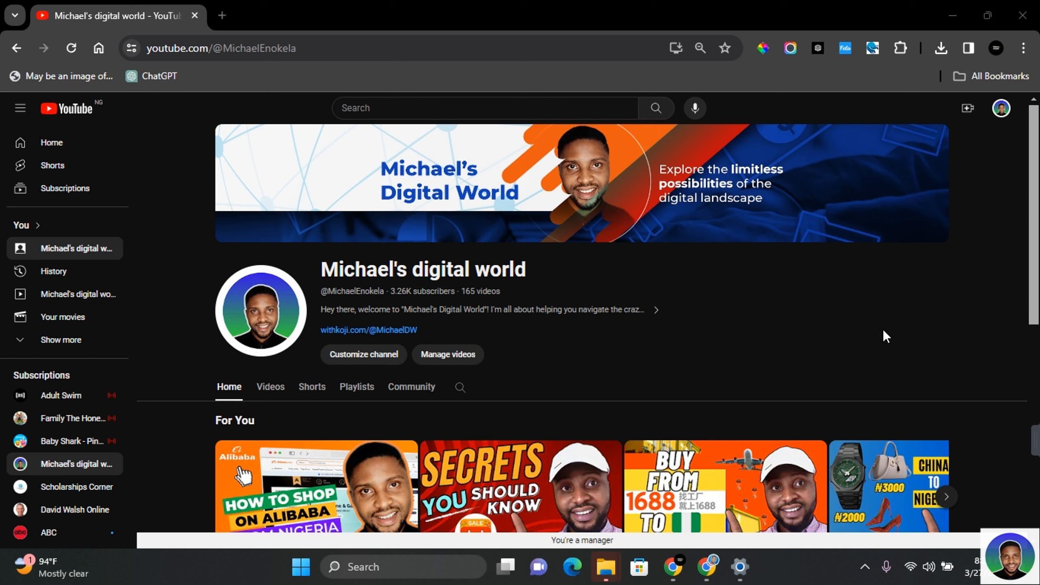
# Step: Reach Boomerang's installed Chrome Web Store listing from boomeranggmail.com and show installed extensions
pyautogui.write('boomeranggmail.com')
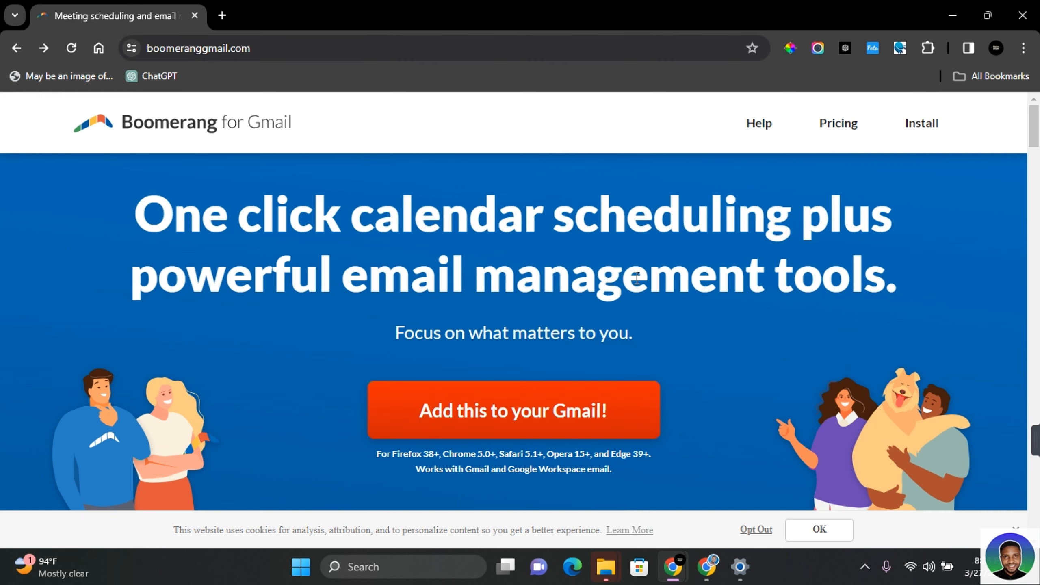
pyautogui.moveTo(395, 82)
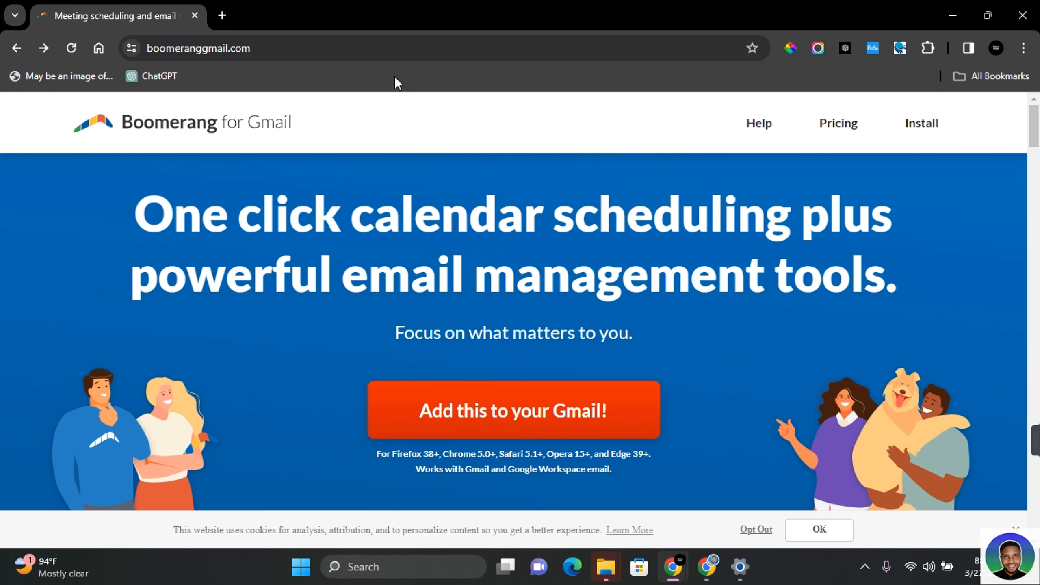
pyautogui.moveTo(461, 432)
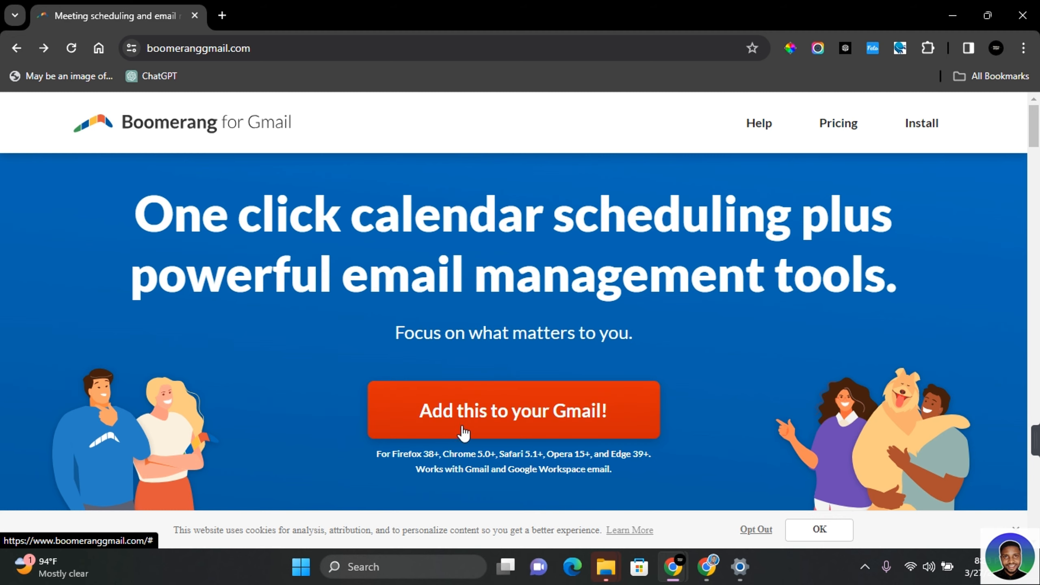
pyautogui.click(513, 411)
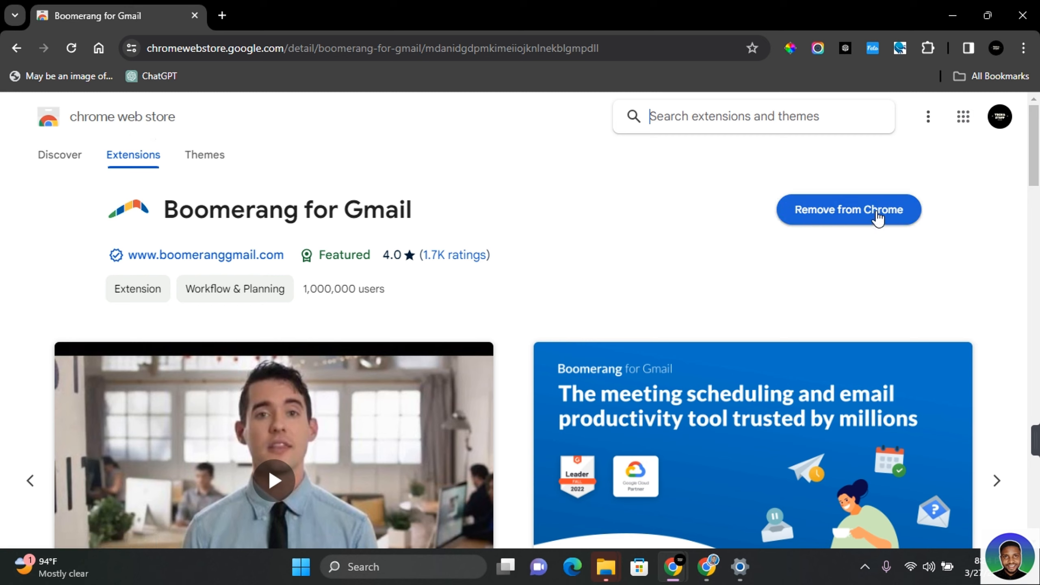
pyautogui.moveTo(904, 149)
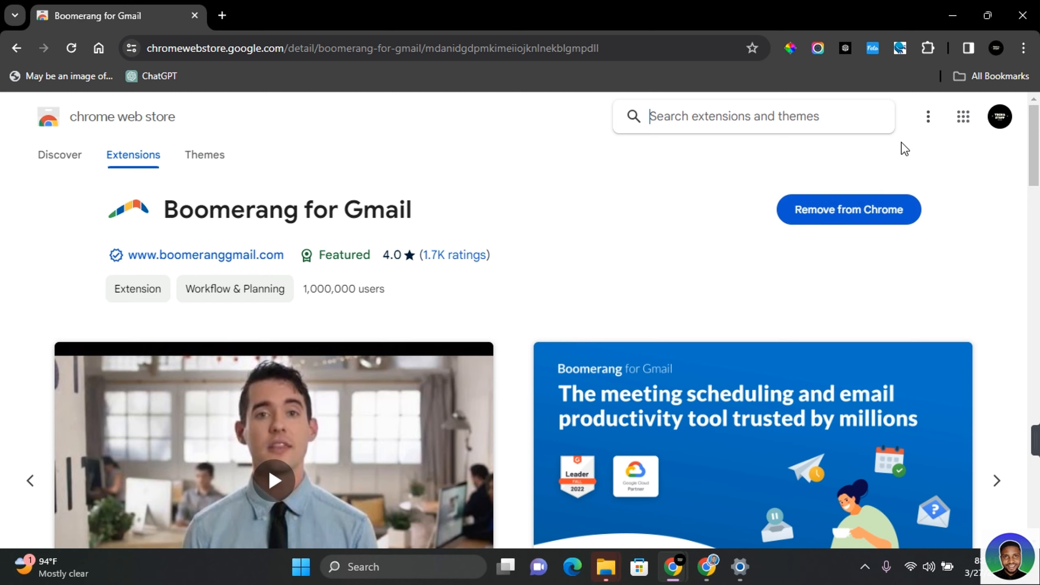
pyautogui.moveTo(928, 49)
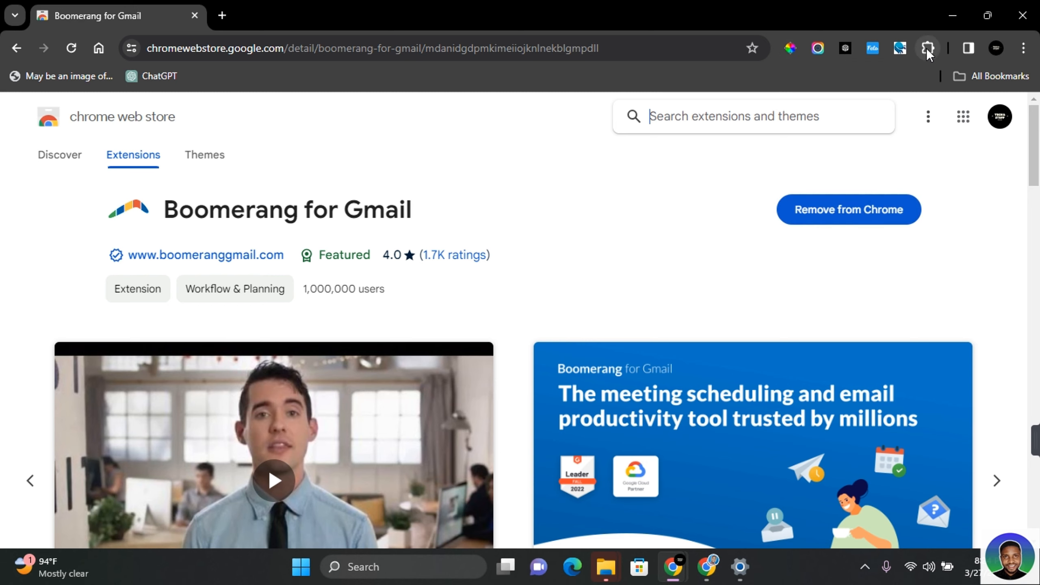
pyautogui.click(928, 48)
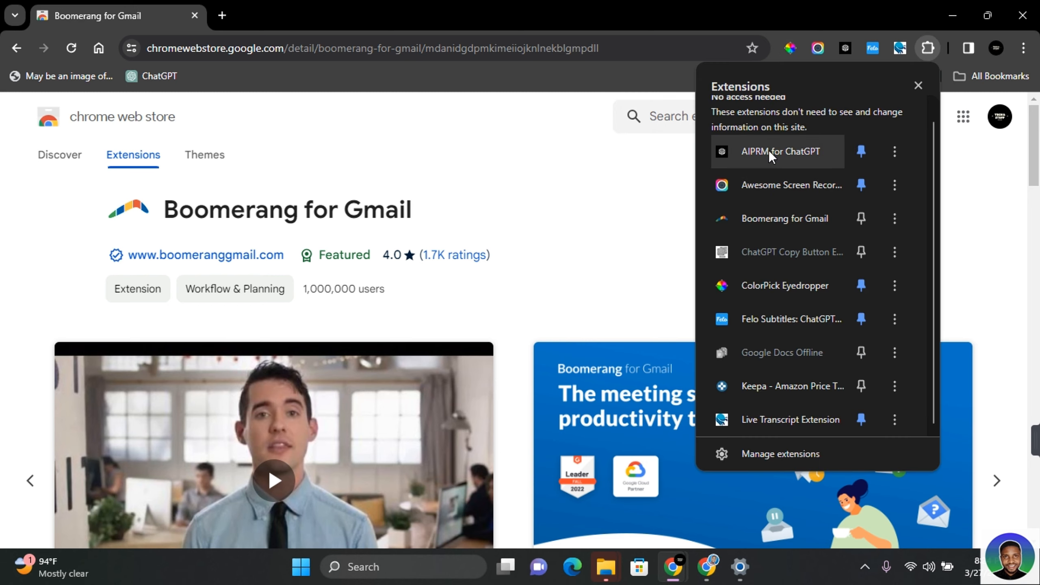
pyautogui.moveTo(761, 223)
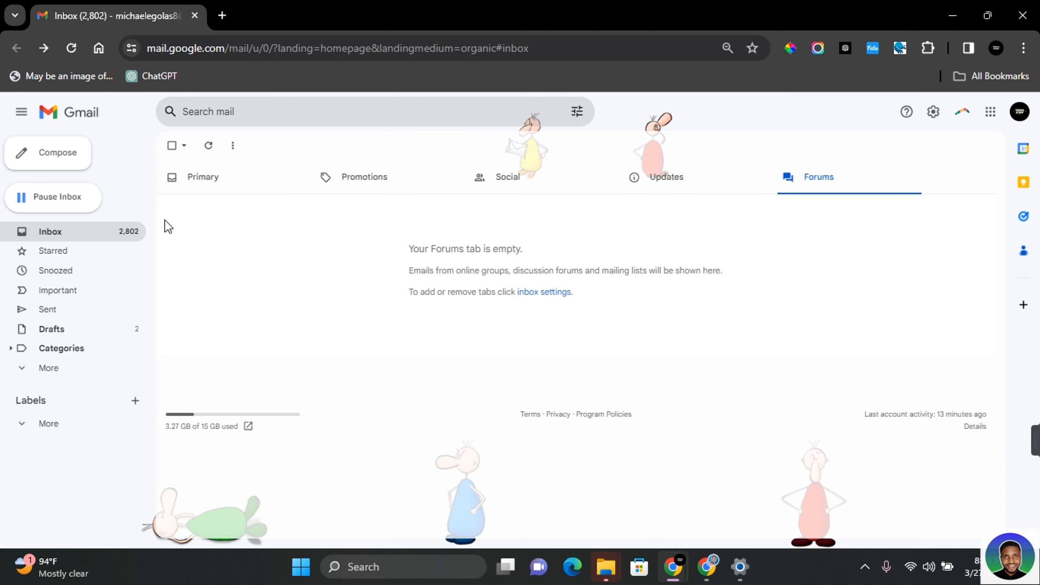
pyautogui.moveTo(93, 138)
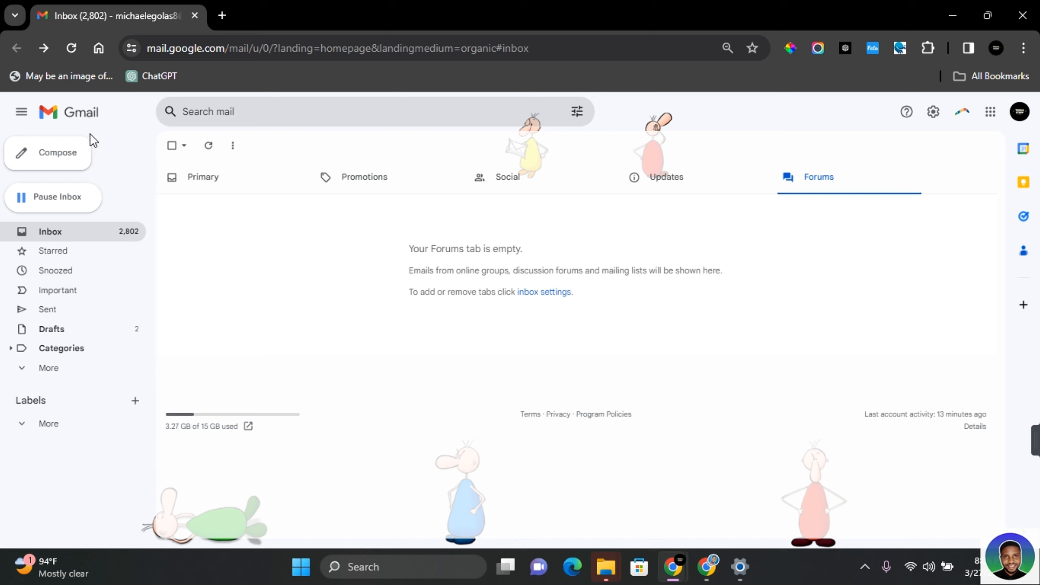
# Step: Compose a new Gmail message with Boomerang's read-receipt tracking line appended
pyautogui.click(58, 153)
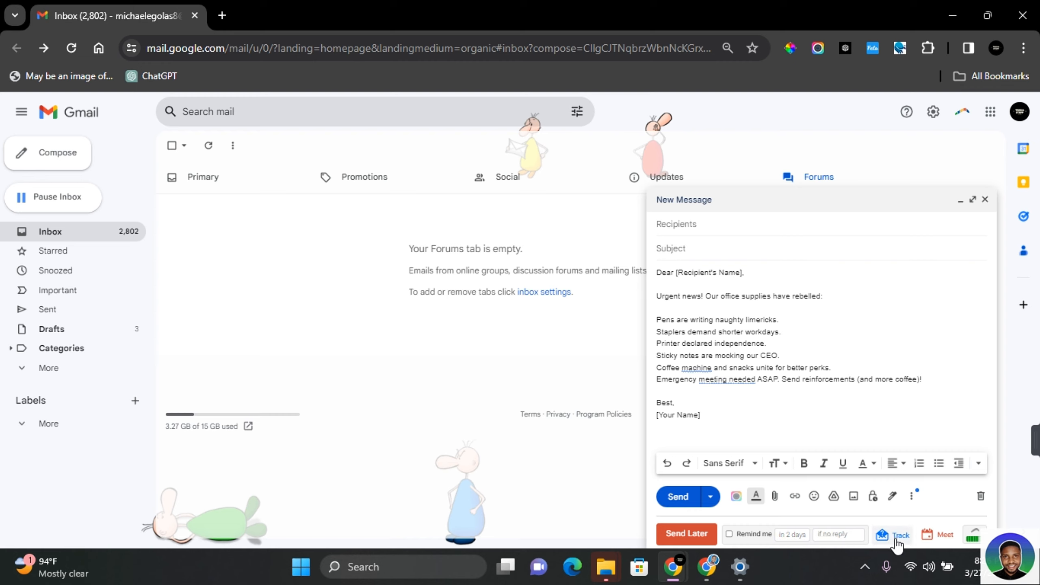
pyautogui.moveTo(894, 543)
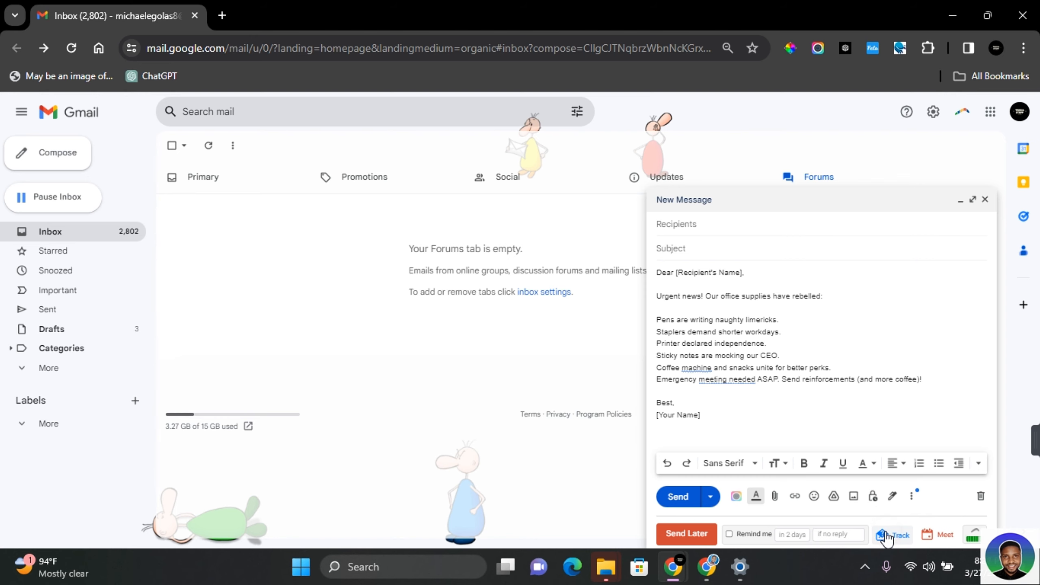
pyautogui.click(890, 535)
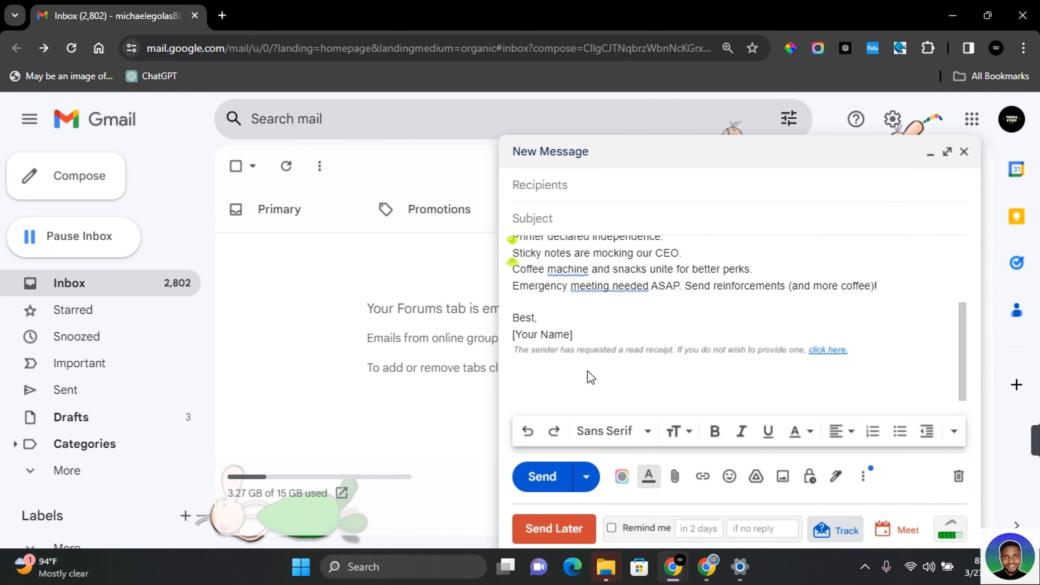
pyautogui.moveTo(672, 355)
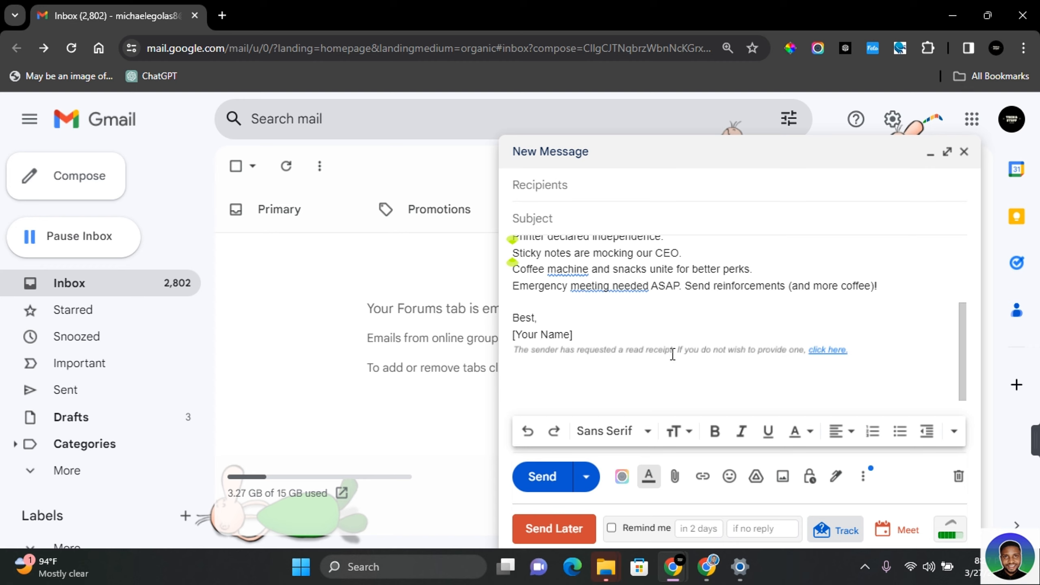
pyautogui.moveTo(855, 357)
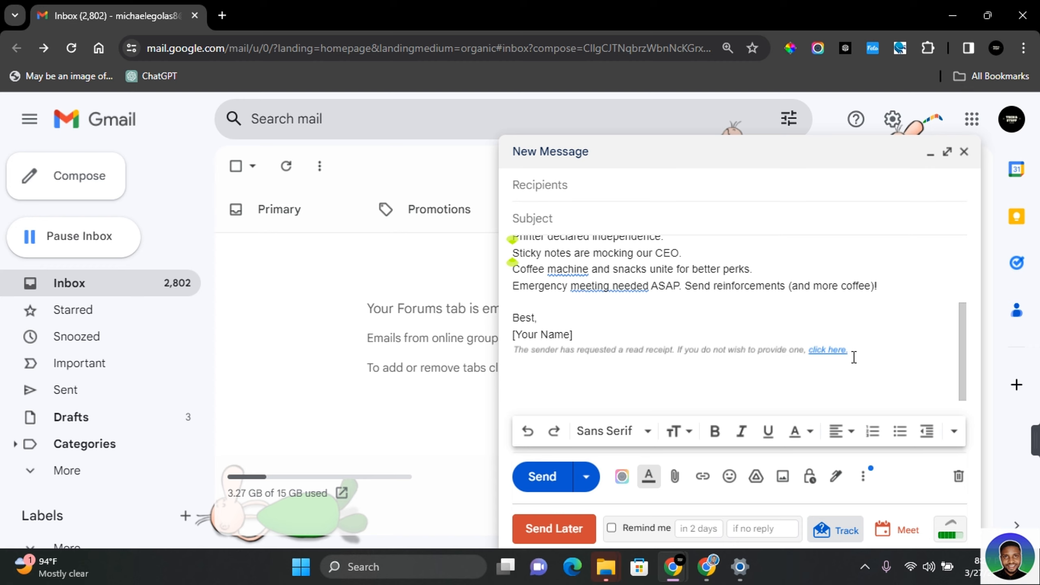
pyautogui.moveTo(847, 348)
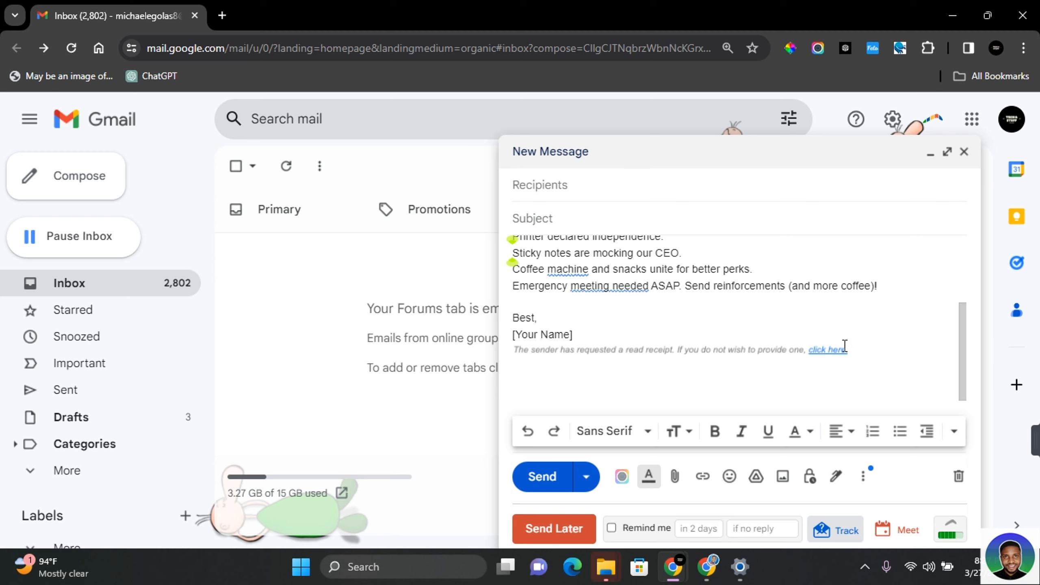
pyautogui.moveTo(861, 370)
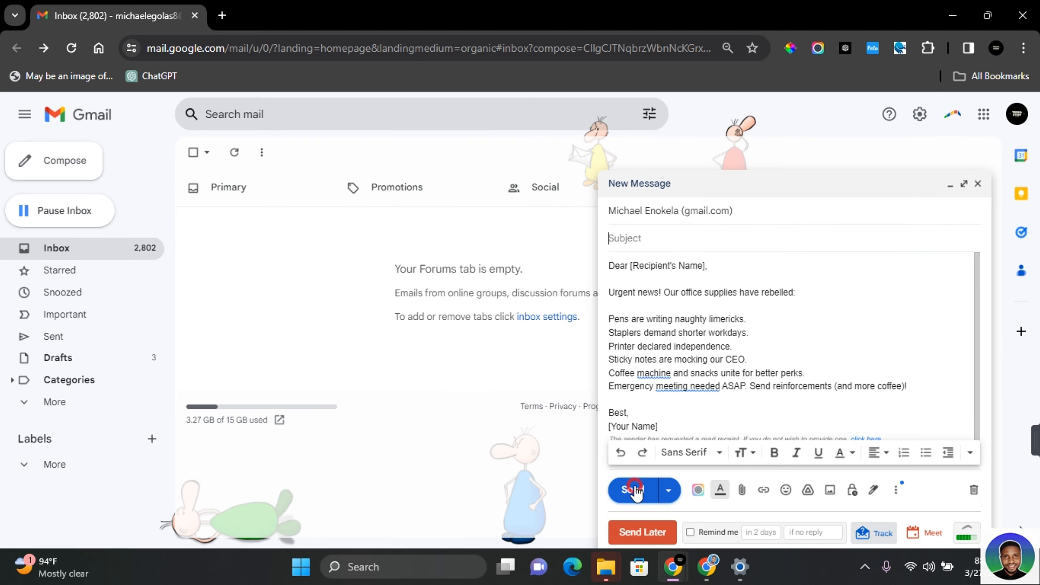
# Step: Send the tracked message and read Boomerang's 'Your tracked message was recently opened' notice
pyautogui.click(631, 490)
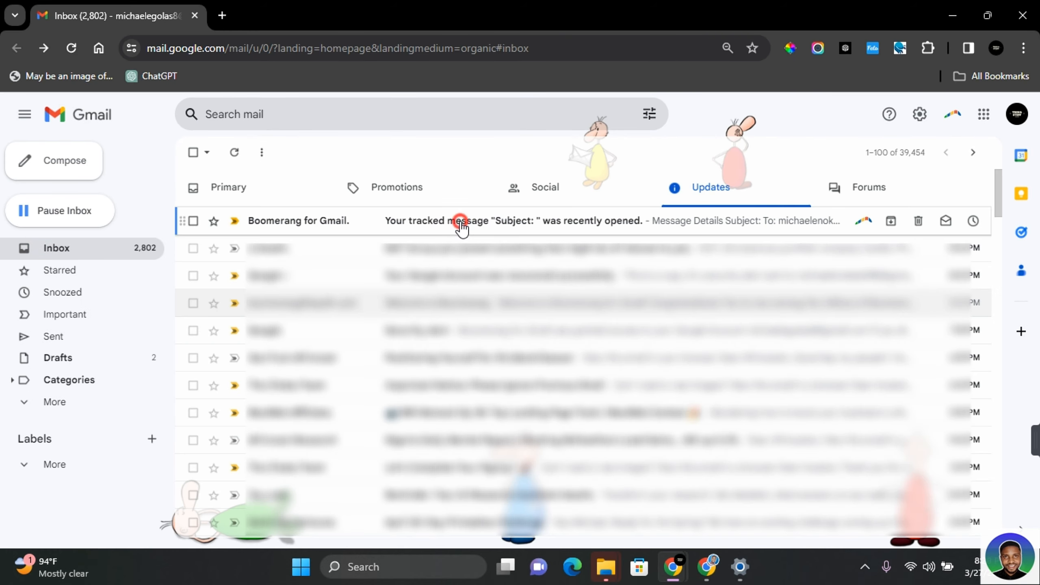
pyautogui.click(456, 222)
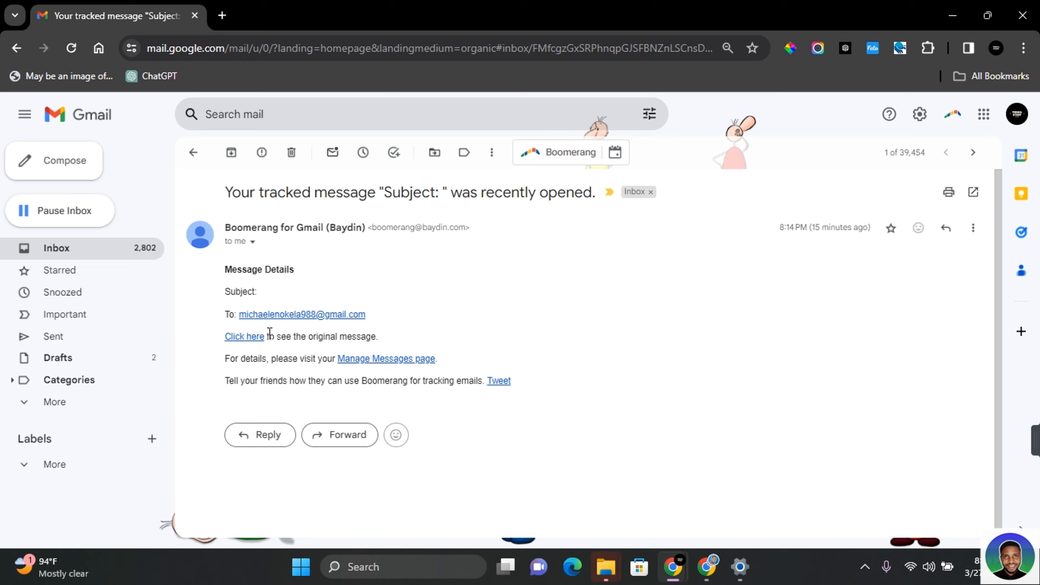
pyautogui.moveTo(434, 373)
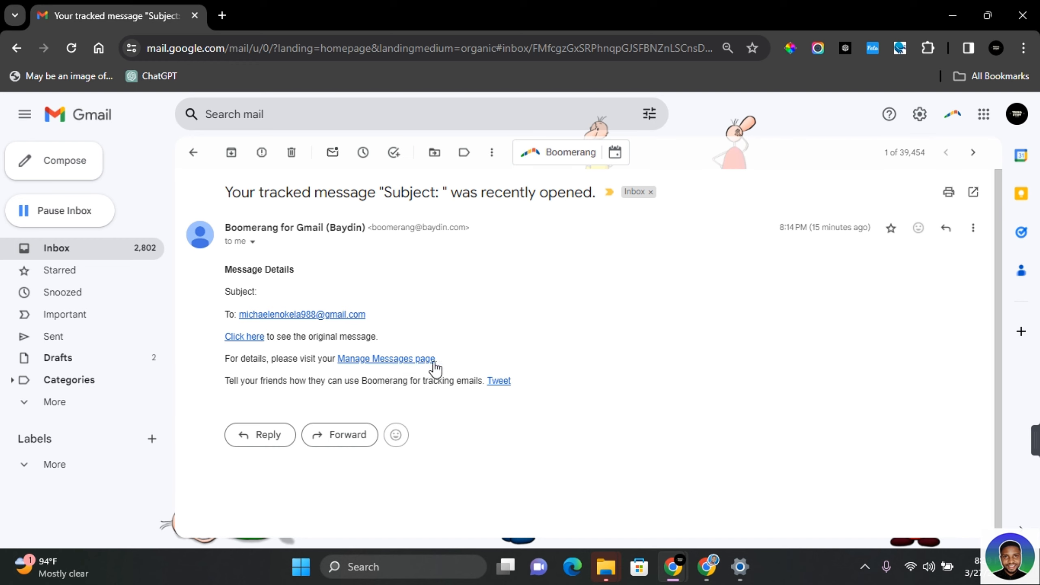
pyautogui.click(383, 359)
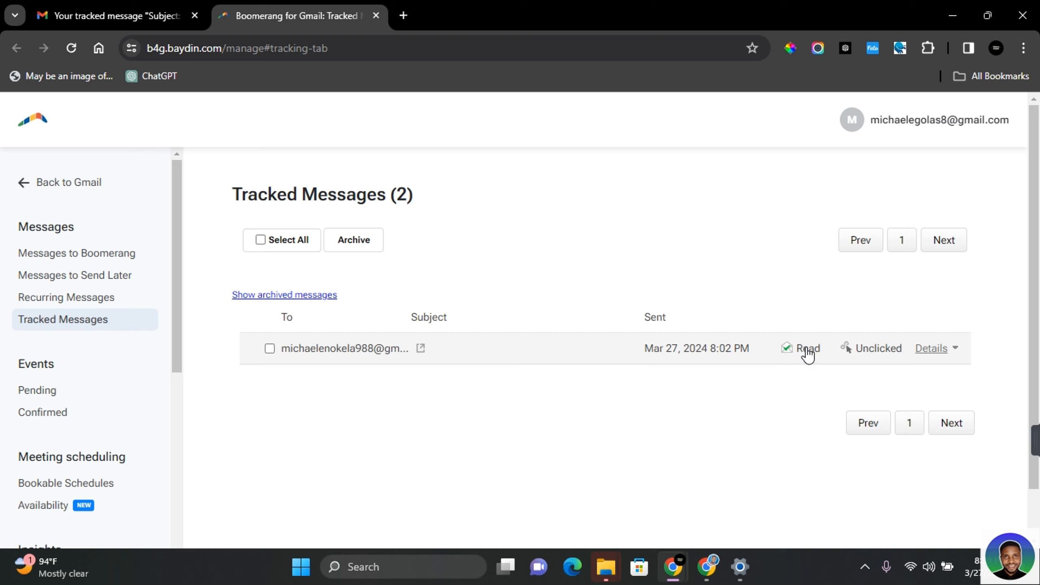
# Step: Expand the Read message's details on Tracked Messages to show Opened 2 times
pyautogui.click(932, 348)
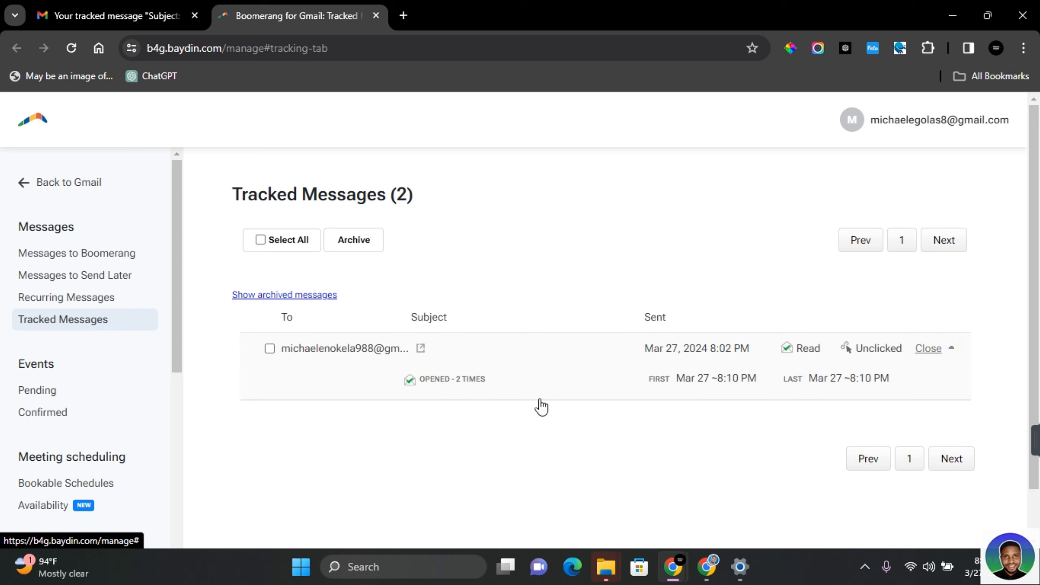
pyautogui.moveTo(457, 387)
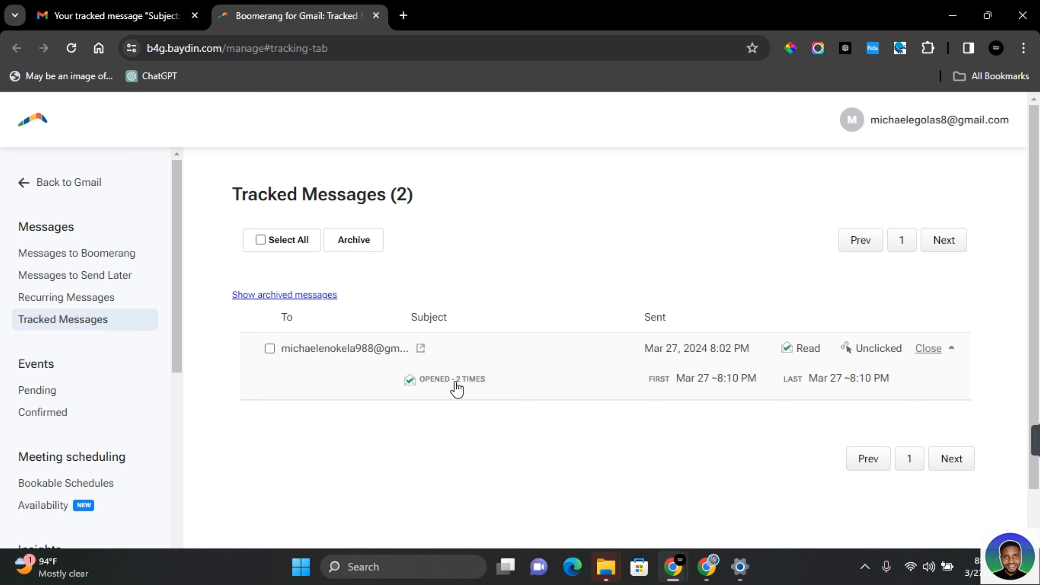
pyautogui.moveTo(740, 394)
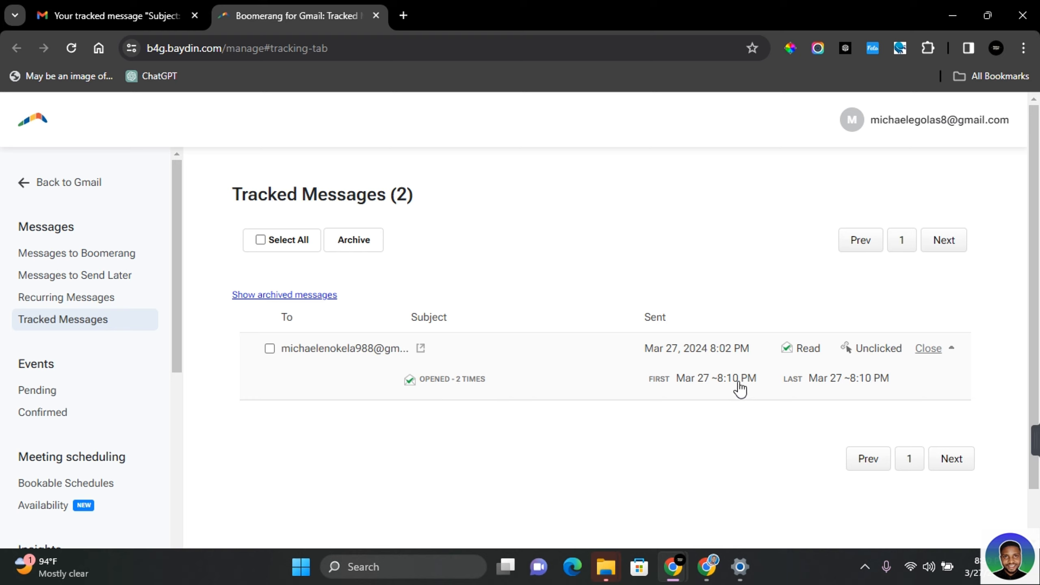
pyautogui.moveTo(835, 396)
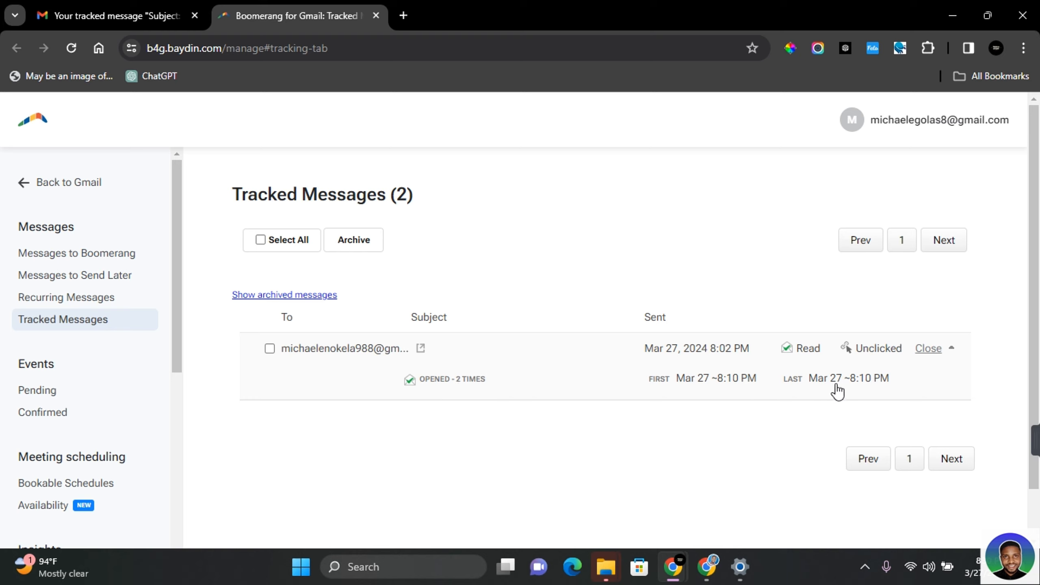